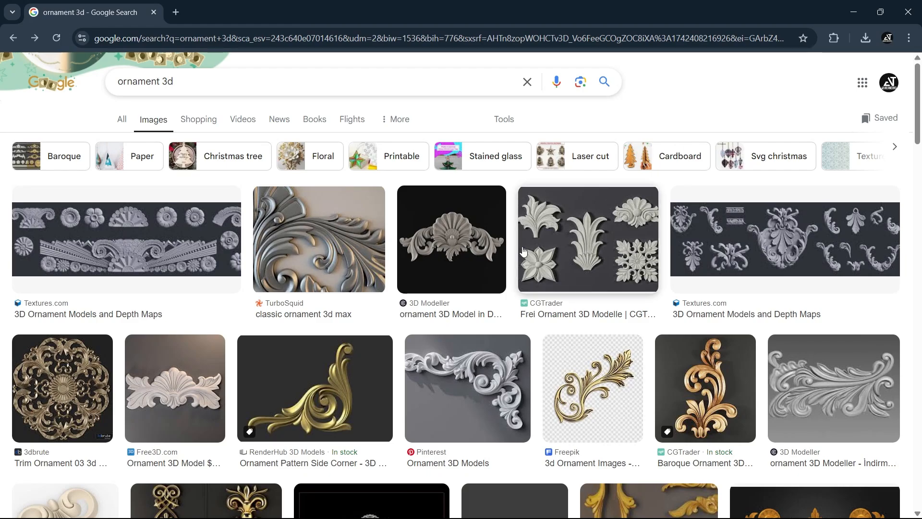
# Search Google Images for large 'lion head sculpture' pictures and open the lion image in a new tab.
pyautogui.click(451, 238)
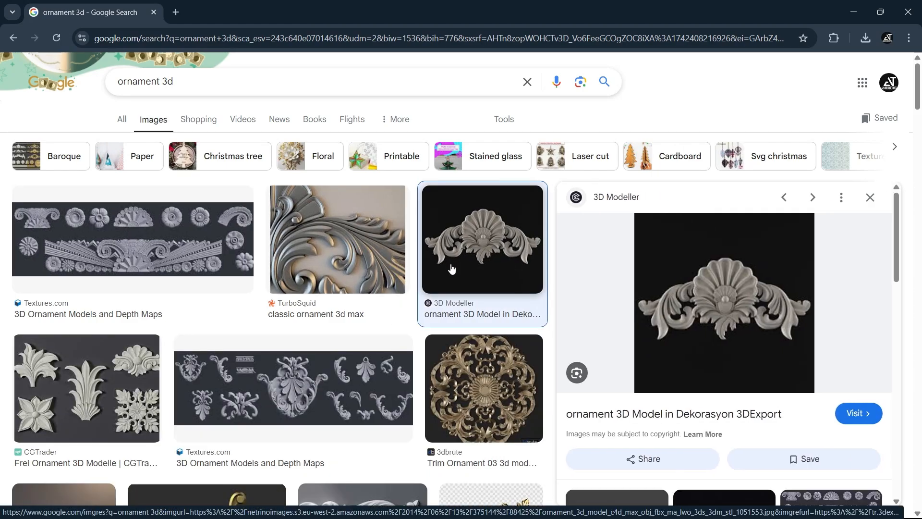
pyautogui.write('lion head sculpture')
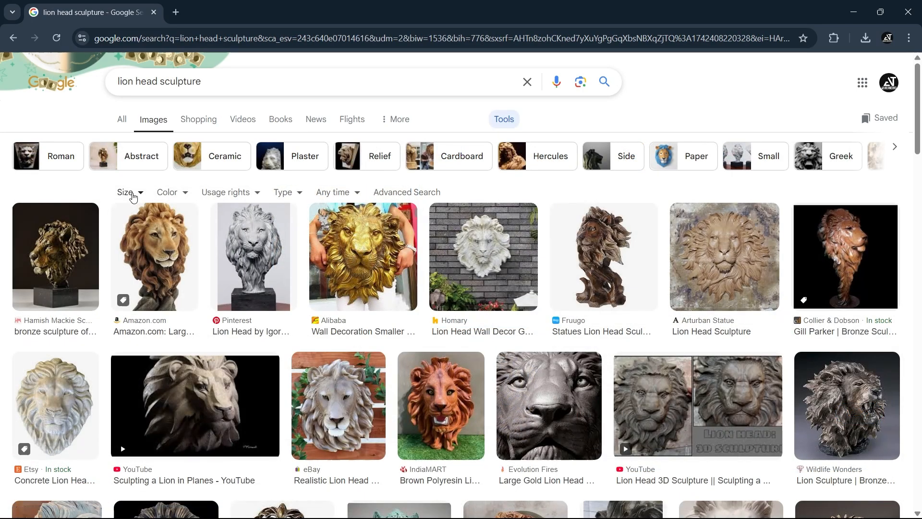
pyautogui.click(129, 192)
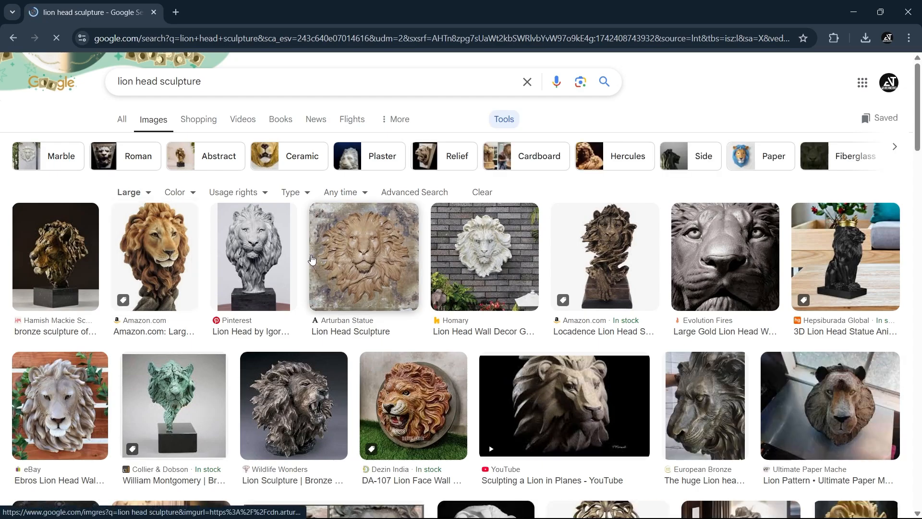
pyautogui.scroll(-3)
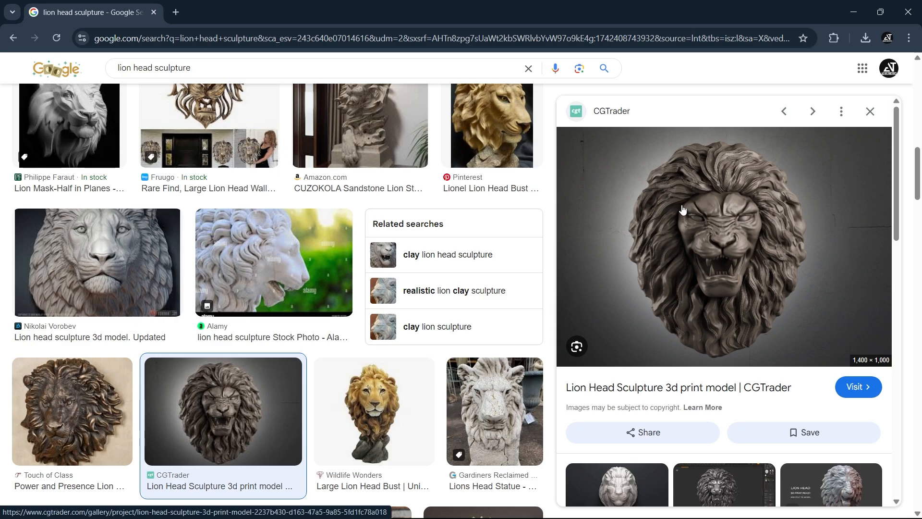
pyautogui.rightClick(682, 210)
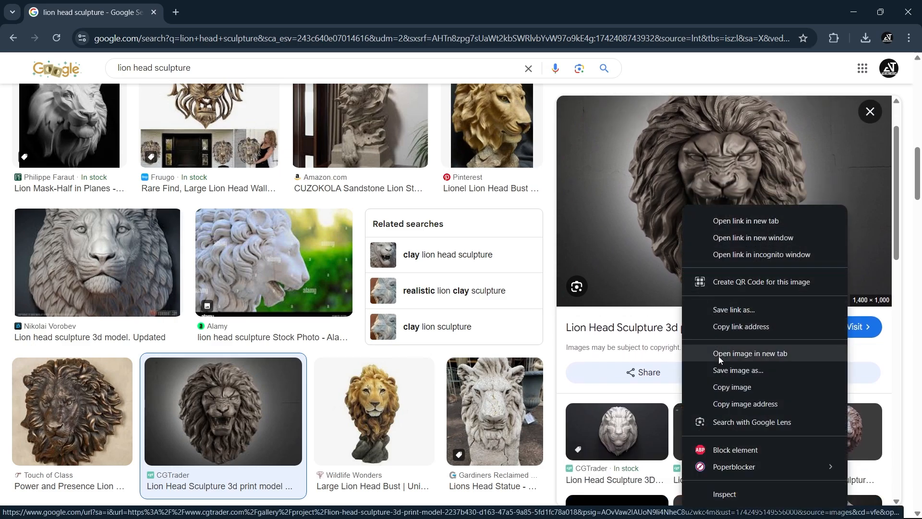
pyautogui.click(750, 353)
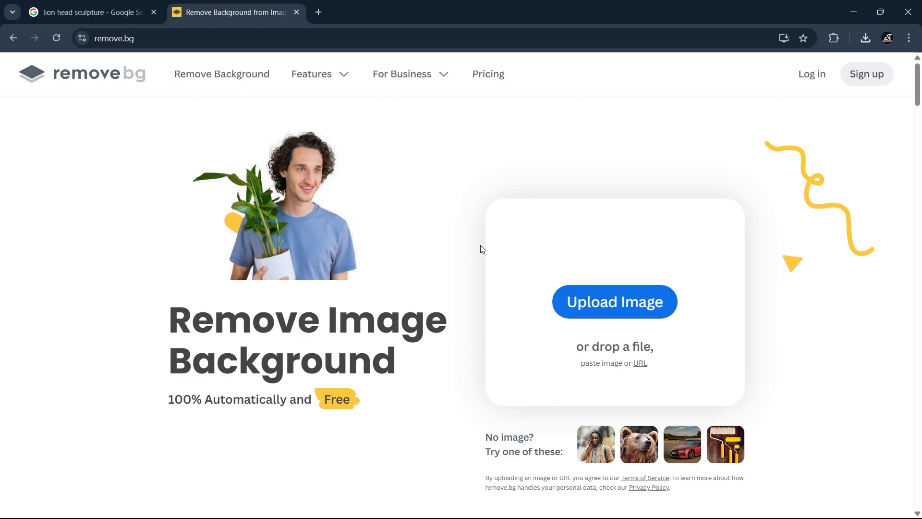
# Upload the a04 lion image from the Desktop to remove.bg.
pyautogui.click(613, 301)
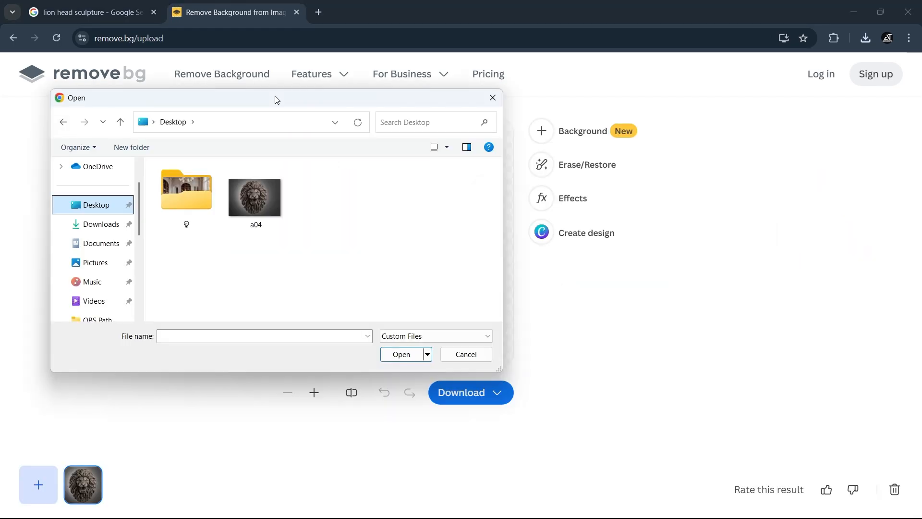
pyautogui.doubleClick(254, 196)
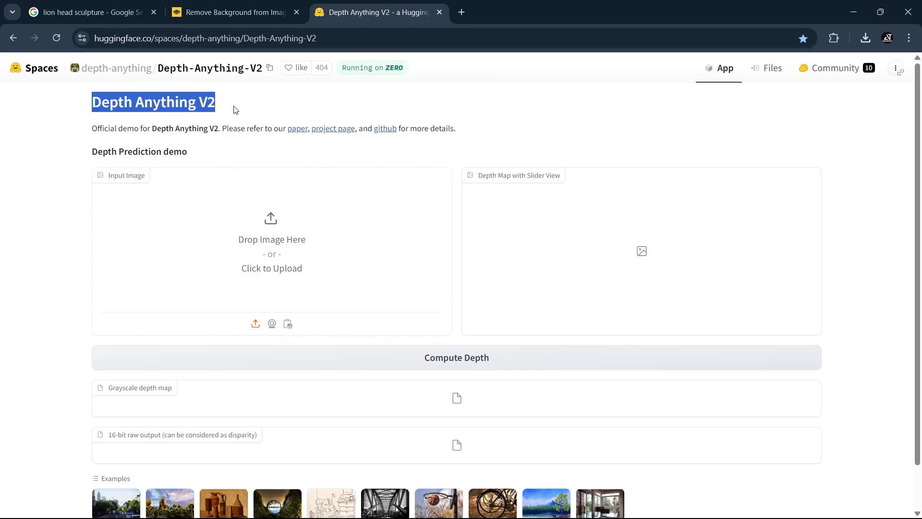
# Compute depth for a04-removebg-preview, compare it with the photo, and download the grayscale depth map.
pyautogui.click(271, 241)
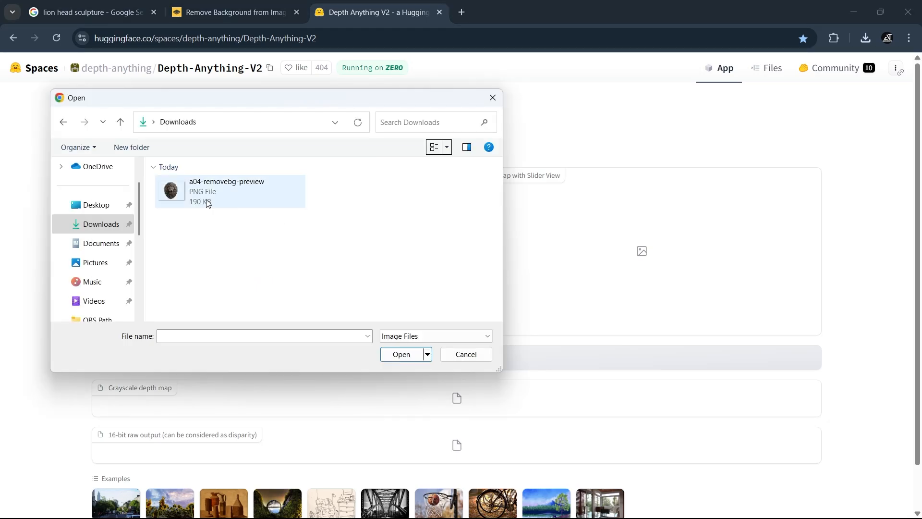
pyautogui.doubleClick(226, 191)
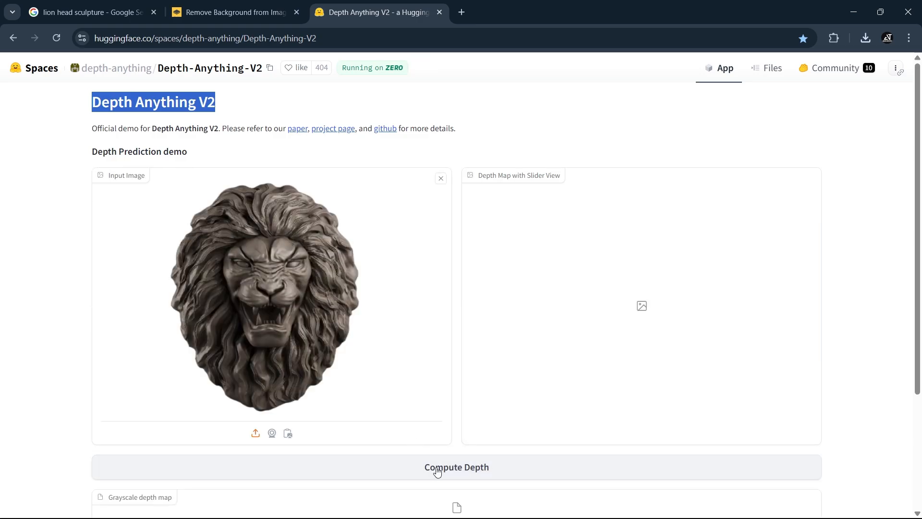
pyautogui.click(457, 466)
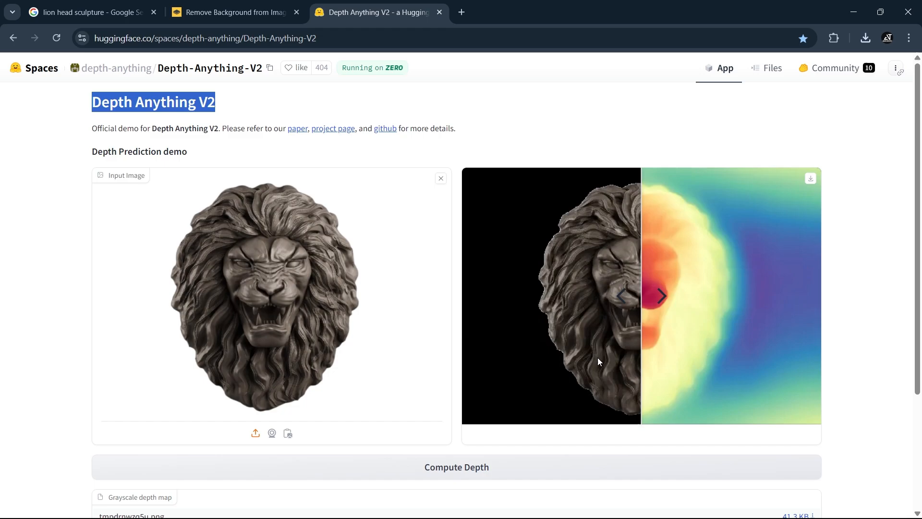
pyautogui.moveTo(641, 296); pyautogui.dragTo(785, 302)
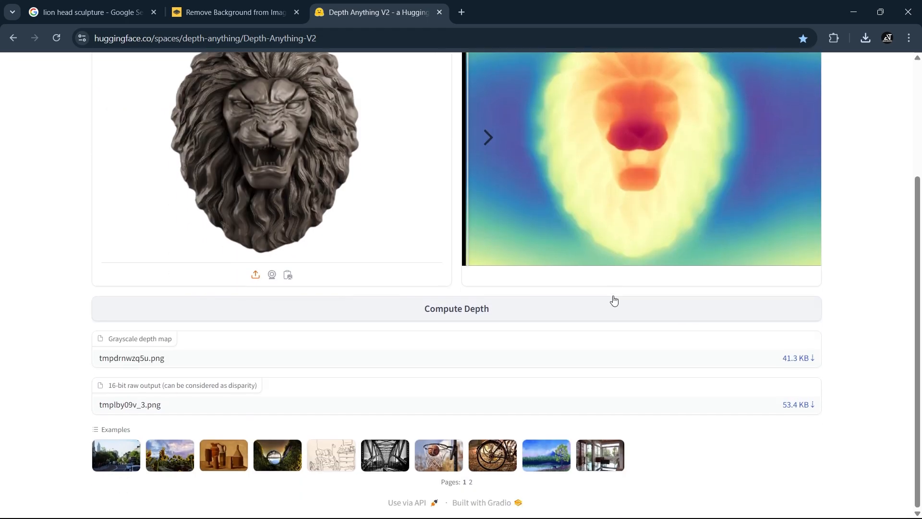
pyautogui.moveTo(797, 357)
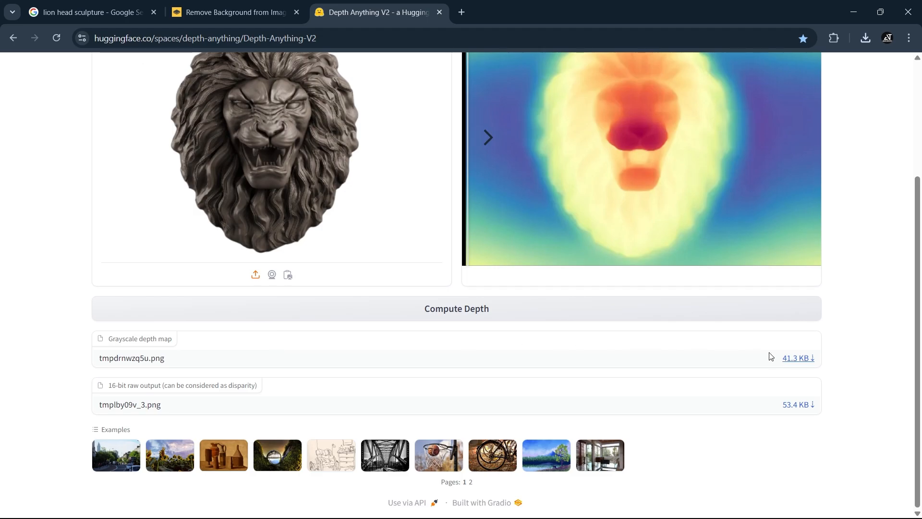
pyautogui.click(865, 38)
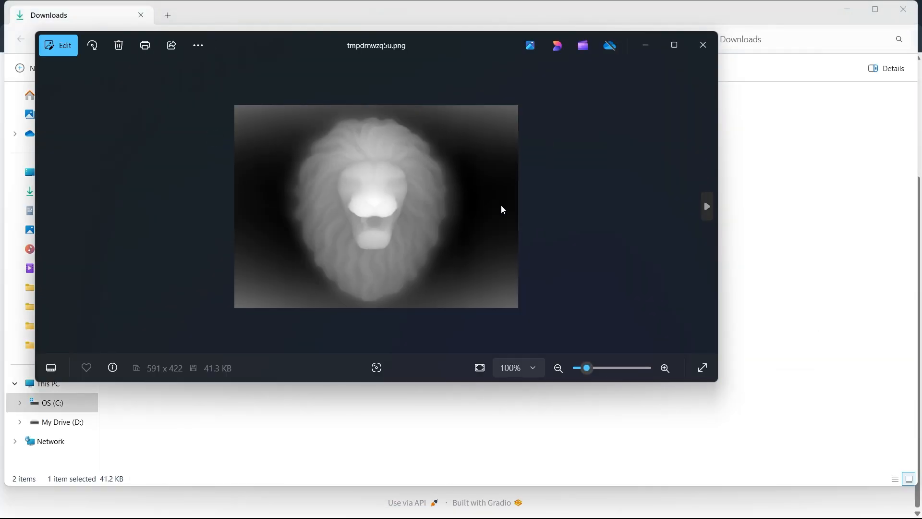
pyautogui.moveTo(366, 215)
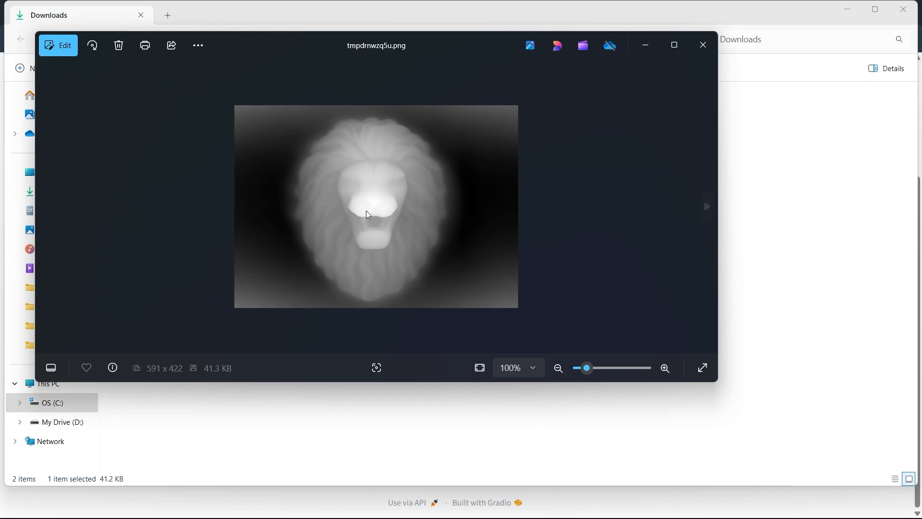
pyautogui.moveTo(459, 210)
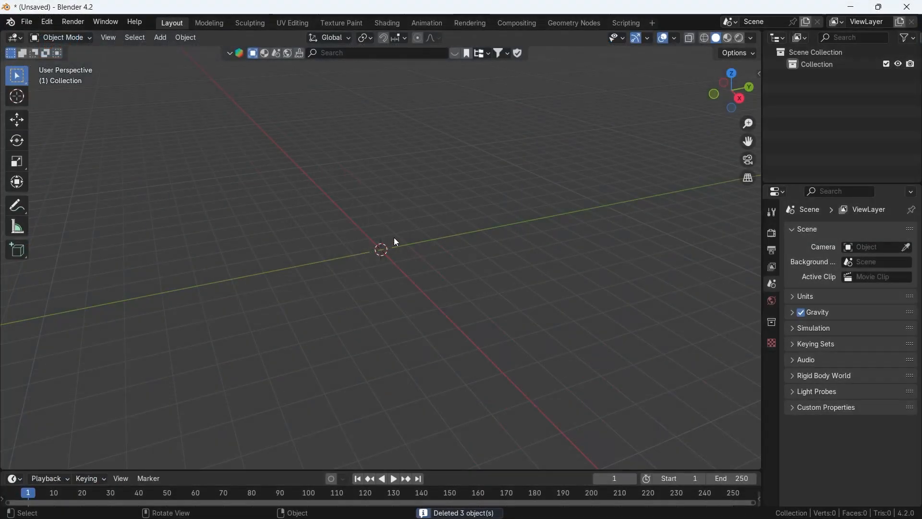
# Add a plane and subdivide its mesh in Edit Mode with 30 cuts.
pyautogui.click(160, 37)
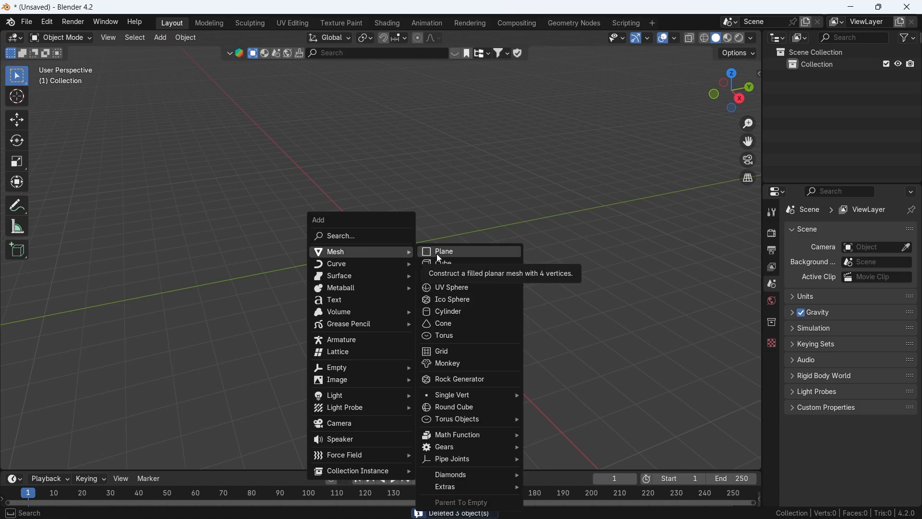
pyautogui.click(443, 251)
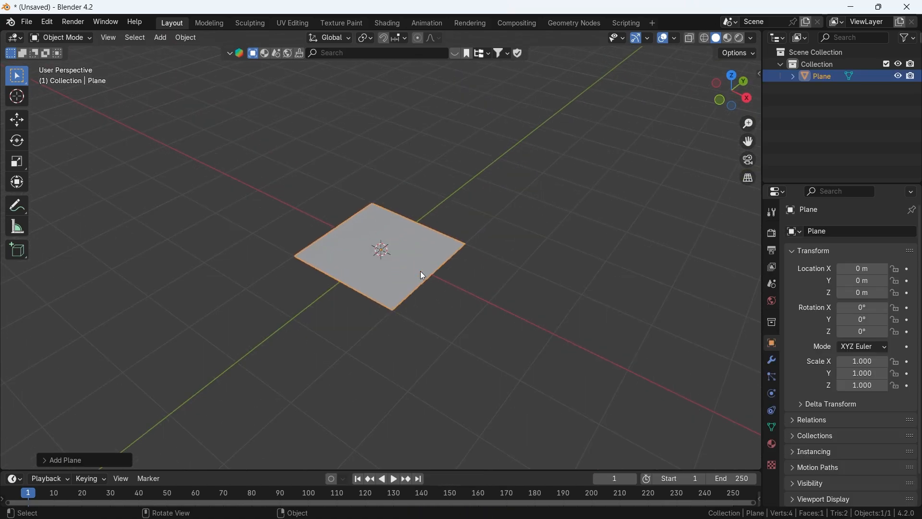
pyautogui.press('Tab')
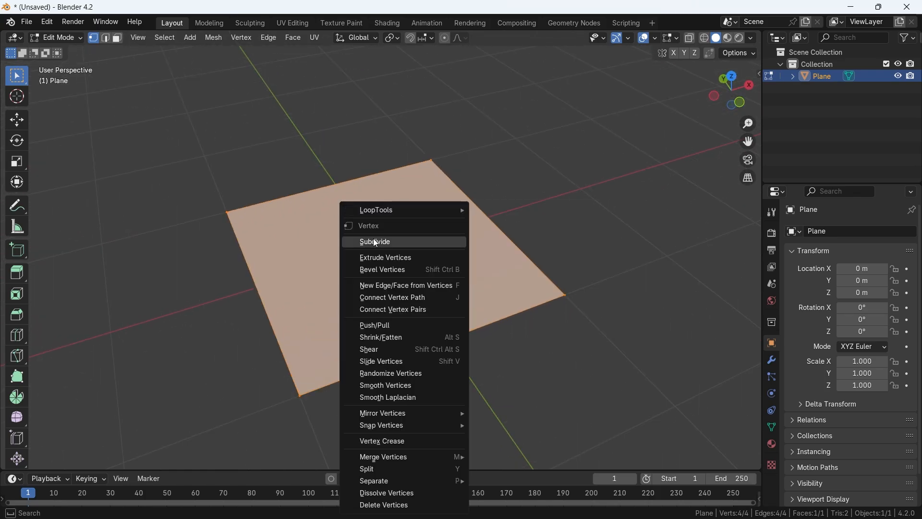
pyautogui.click(375, 242)
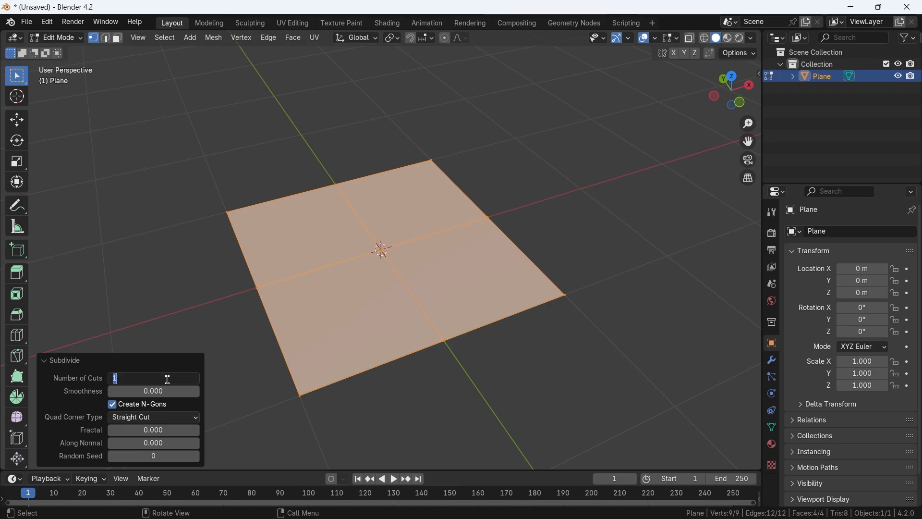
pyautogui.write('30')
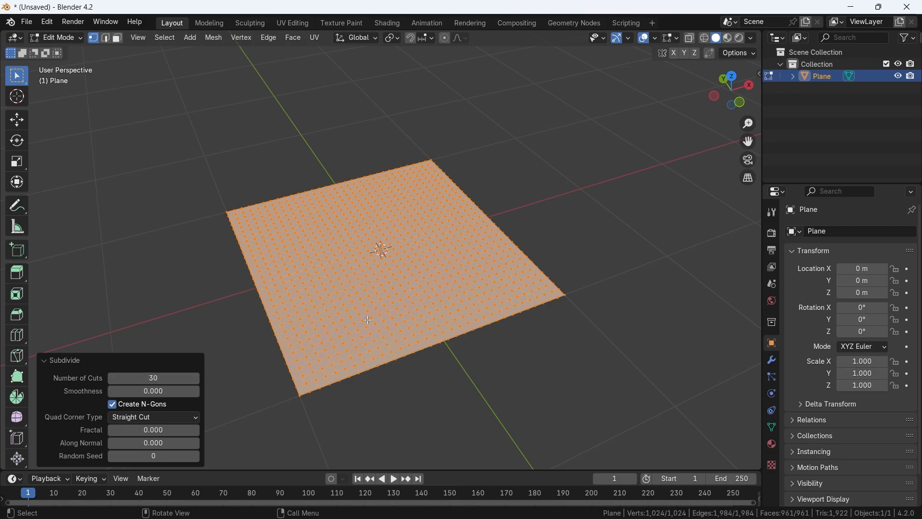
pyautogui.press('Tab')
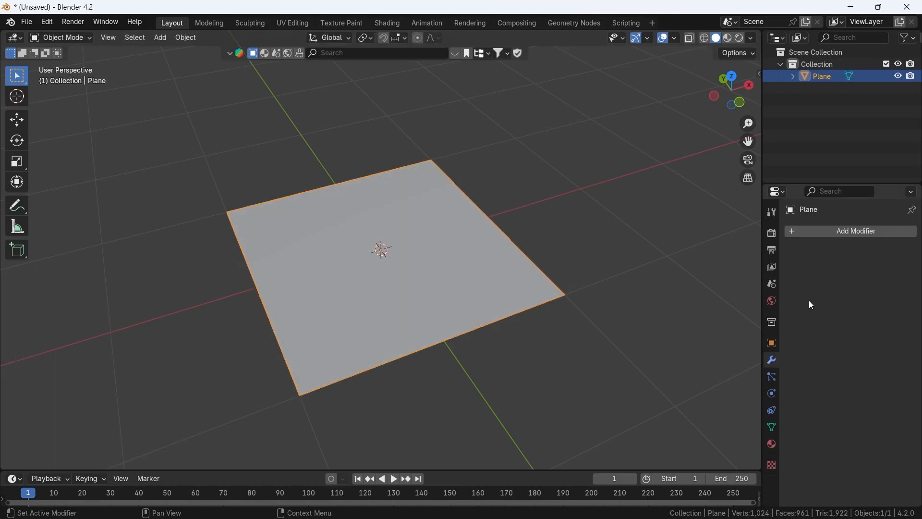
# Add a Displace modifier textured with the downloaded depth map PNG at strength 0.5.
pyautogui.click(856, 231)
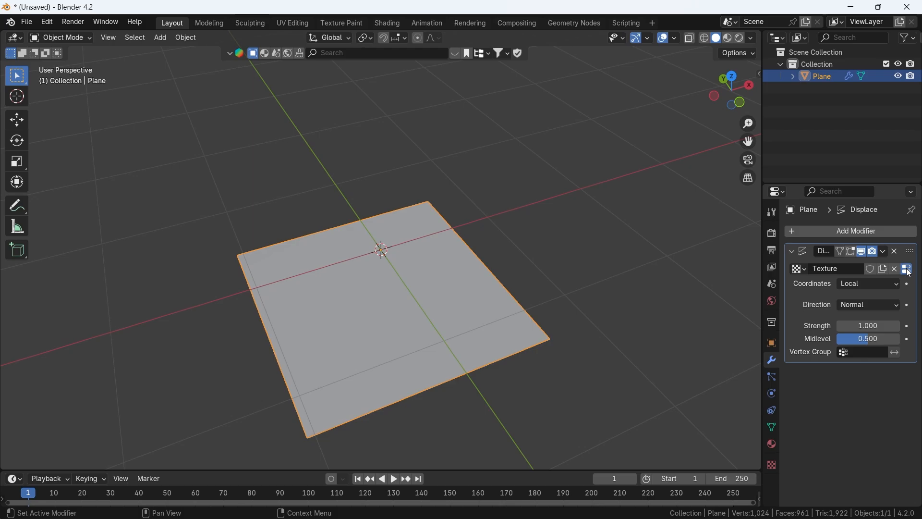
pyautogui.click(889, 439)
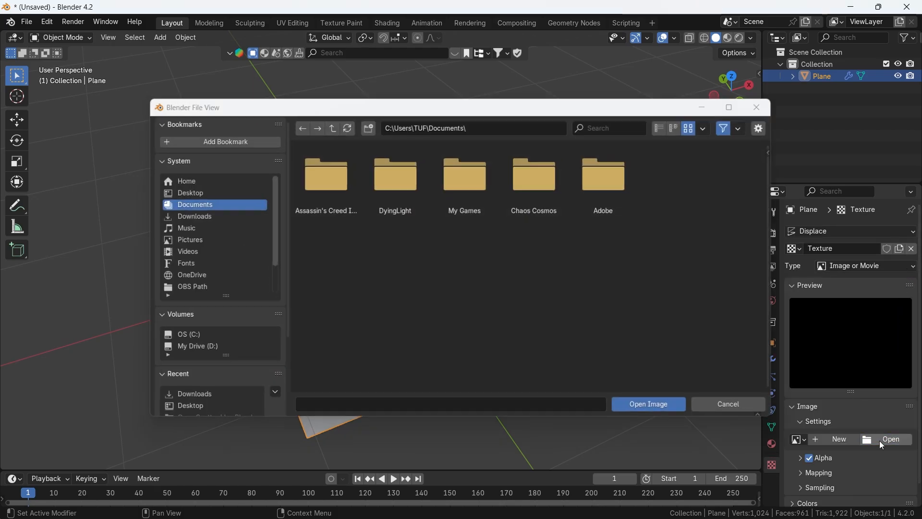
pyautogui.click(194, 216)
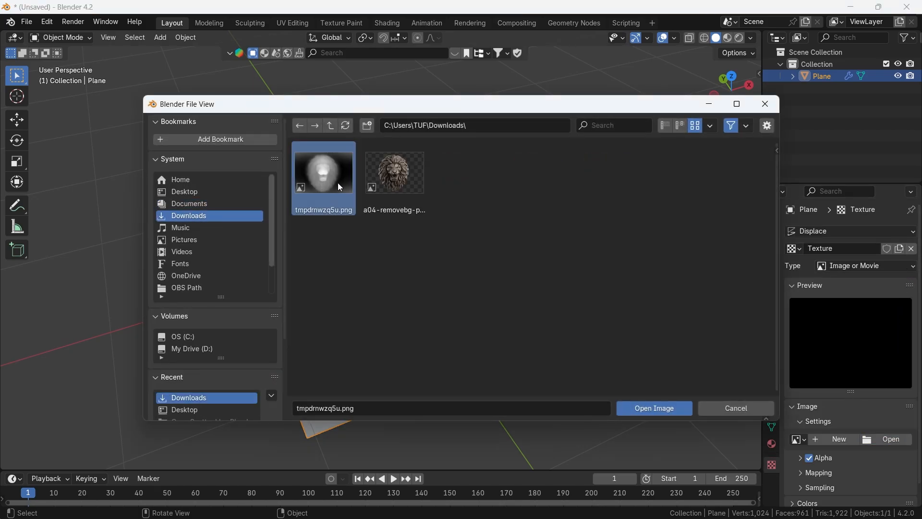
pyautogui.click(652, 408)
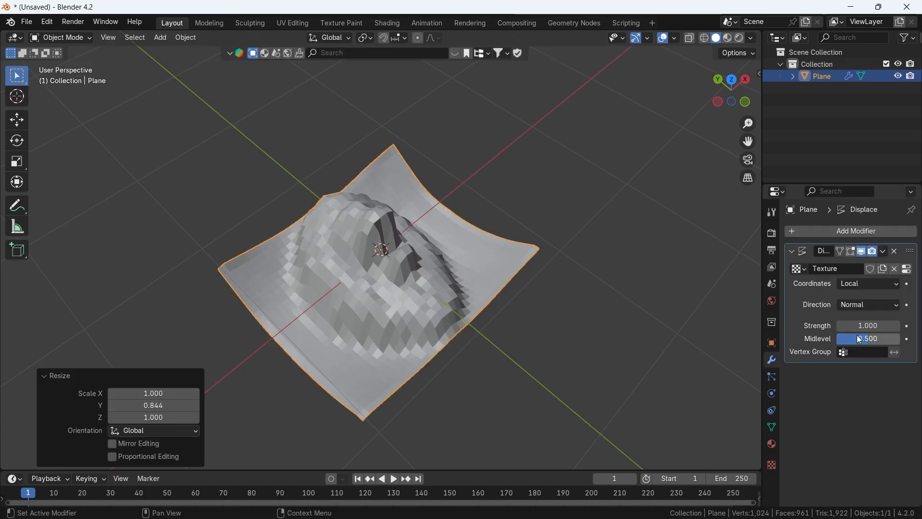
pyautogui.write('0.5')
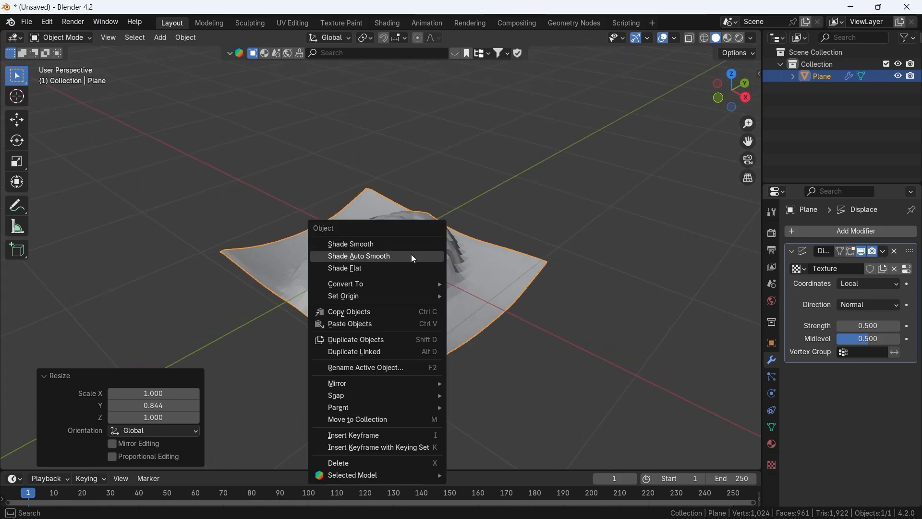
# Apply Shade Auto Smooth and add a Subdivision Surface modifier with viewport level 3.
pyautogui.click(359, 256)
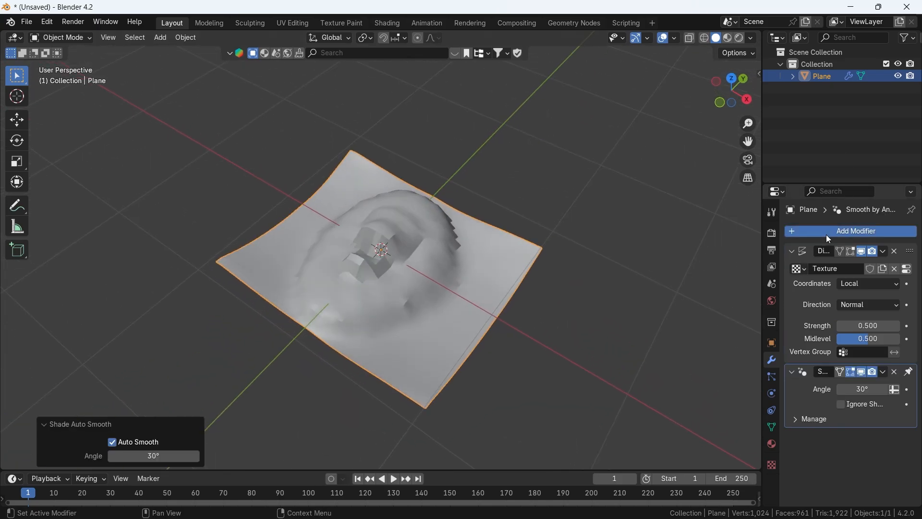
pyautogui.click(856, 230)
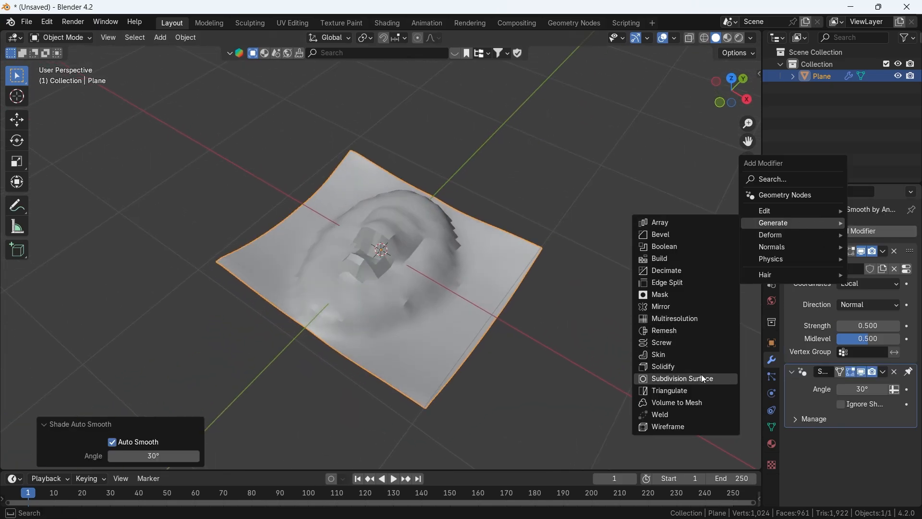
pyautogui.click(682, 378)
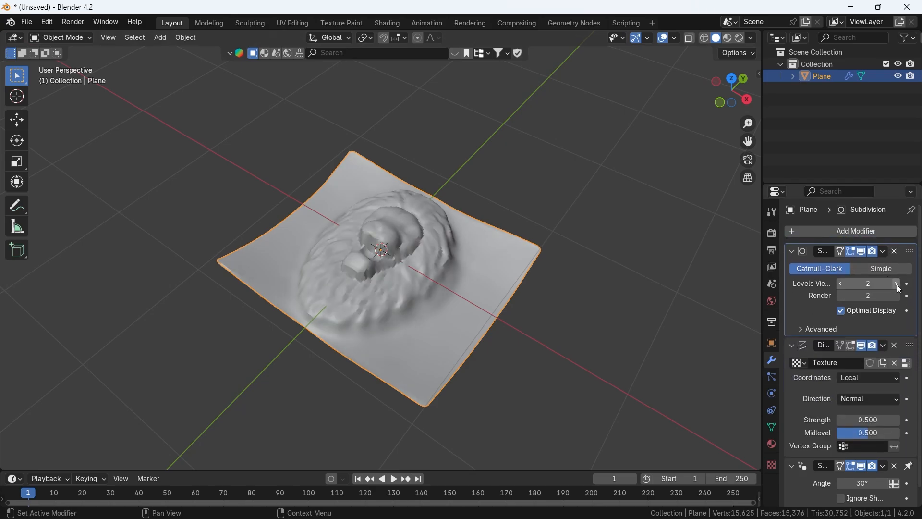
pyautogui.click(896, 283)
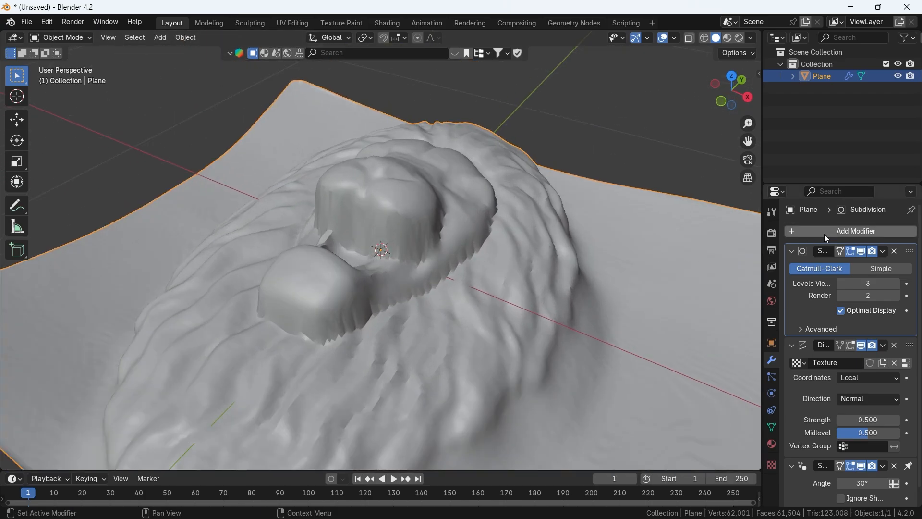
# Add a Corrective Smooth modifier with 10 repeats and Only Smooth enabled.
pyautogui.click(855, 231)
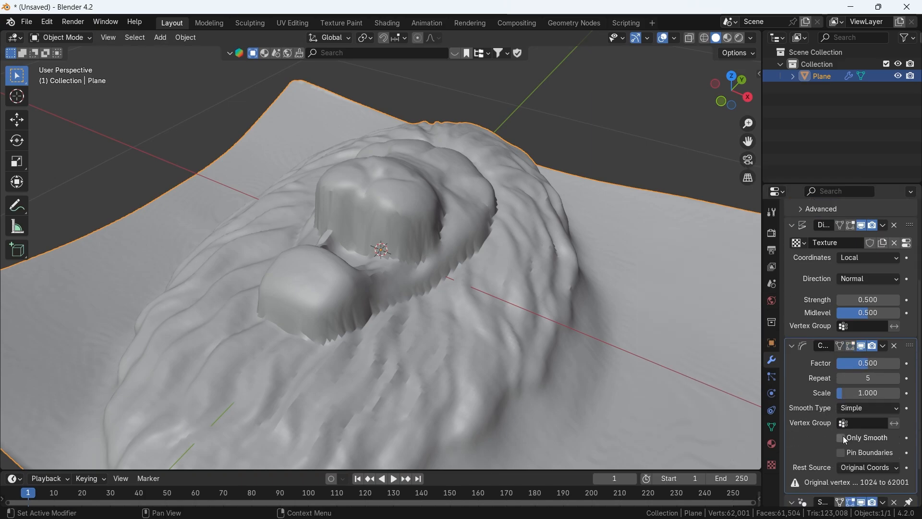
pyautogui.click(841, 437)
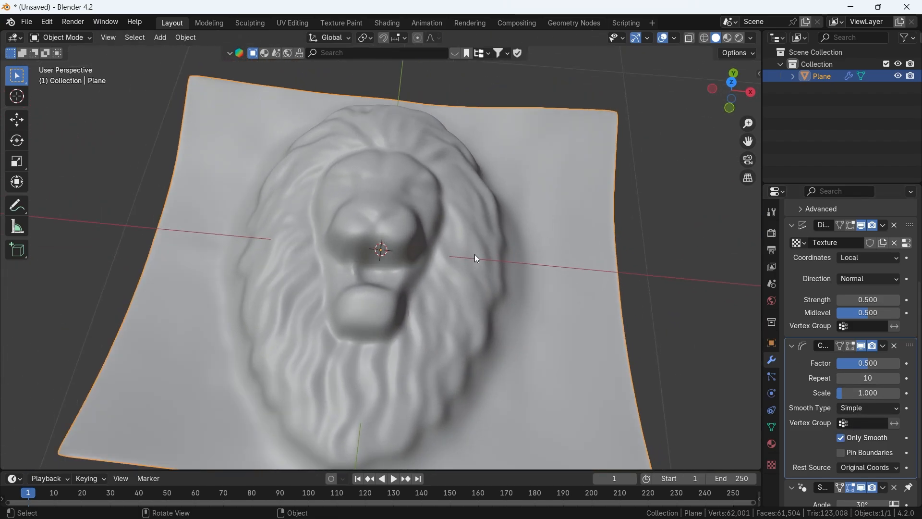
pyautogui.click(386, 23)
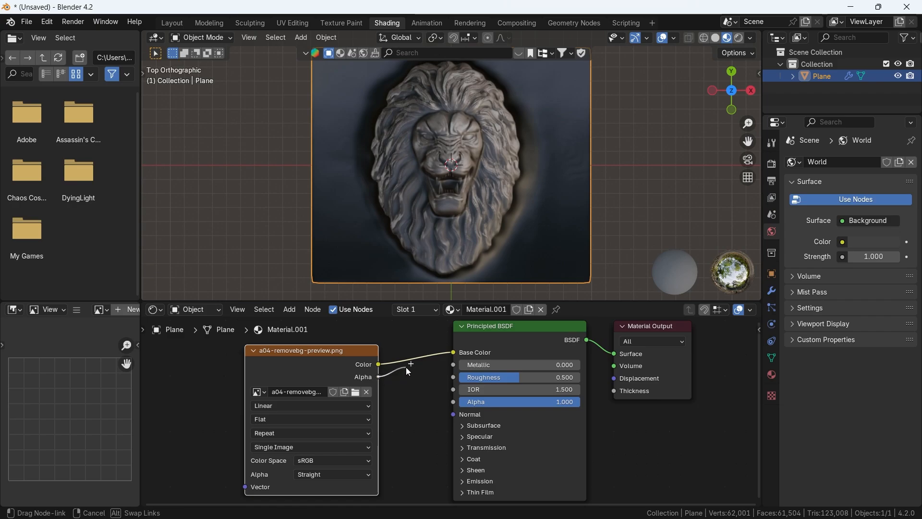
# Link the lion image texture's Alpha output to the Principled BSDF Alpha input.
pyautogui.moveTo(408, 371); pyautogui.dragTo(448, 402)
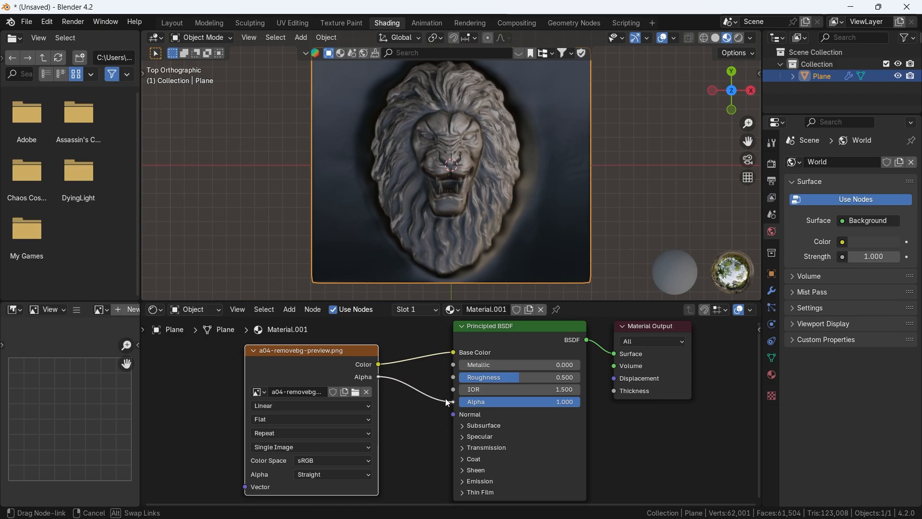